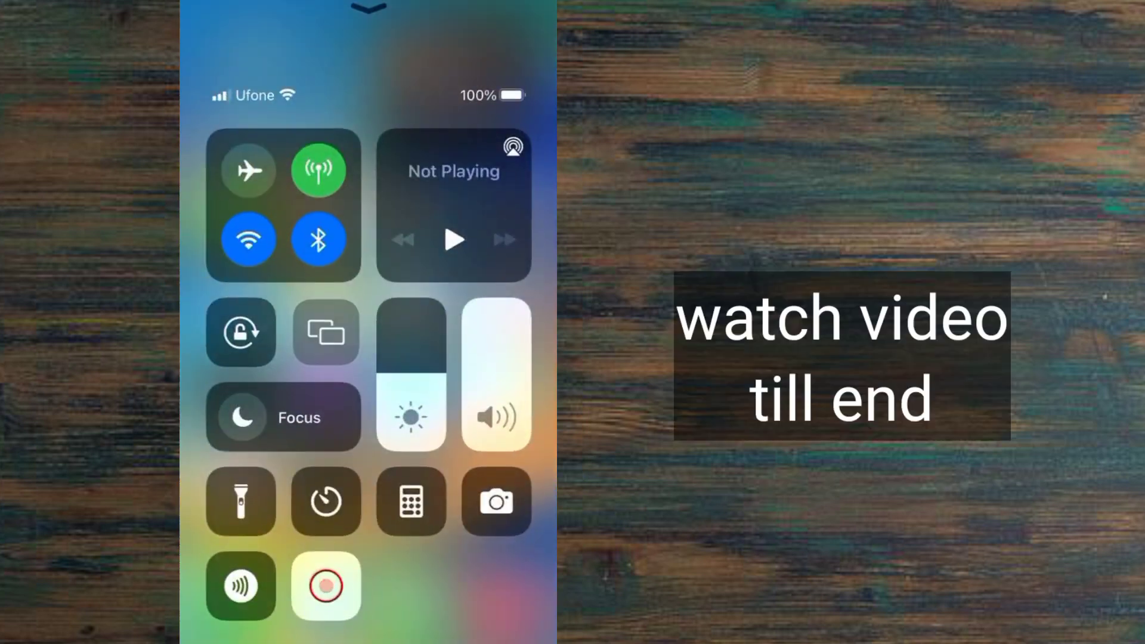
Dismiss Control Centre to return to the iPhone home screen.
{"action": "left_click", "coordinate": [325, 332]}
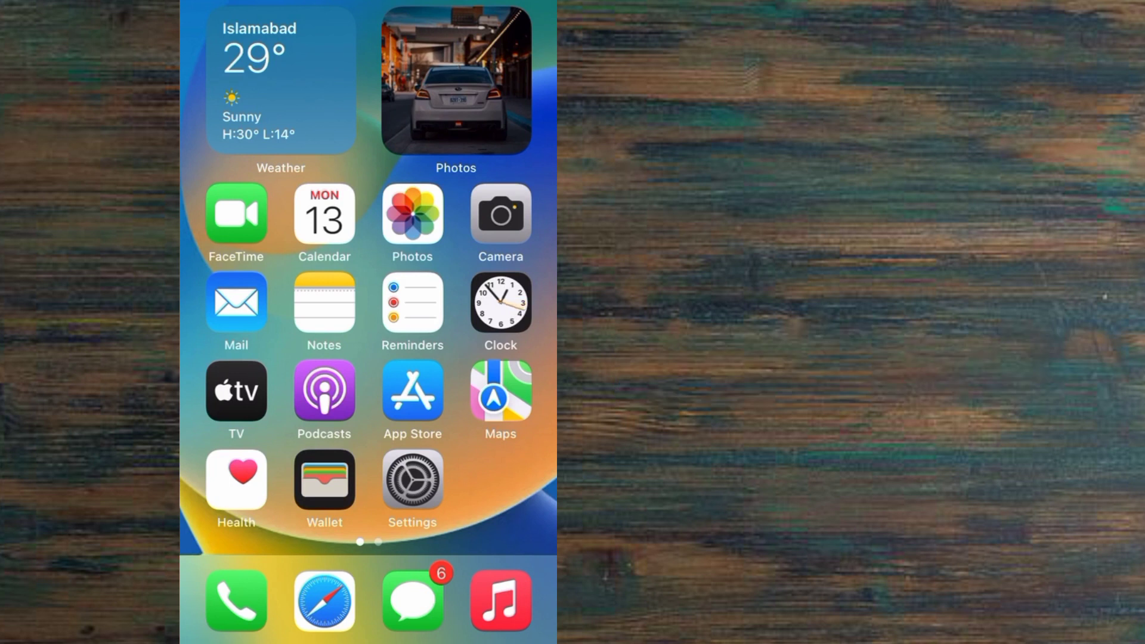
Launch Settings and go to General, then Transfer or Reset iPhone.
{"action": "left_click", "coordinate": [412, 484]}
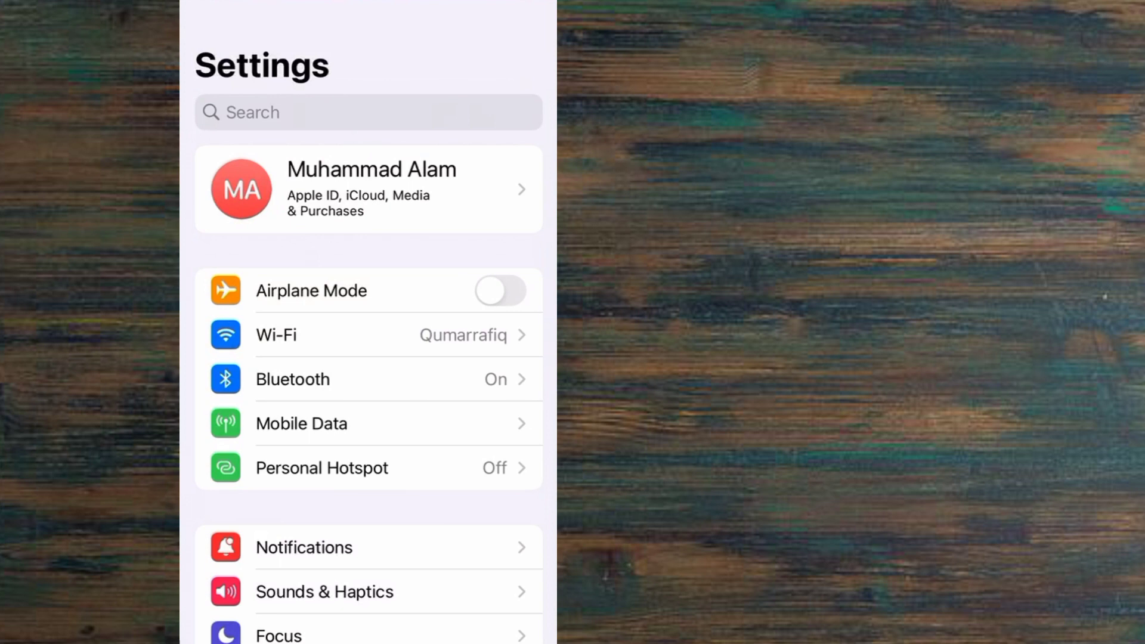
{"action": "scroll", "scroll_direction": "down", "scroll_amount": 3}
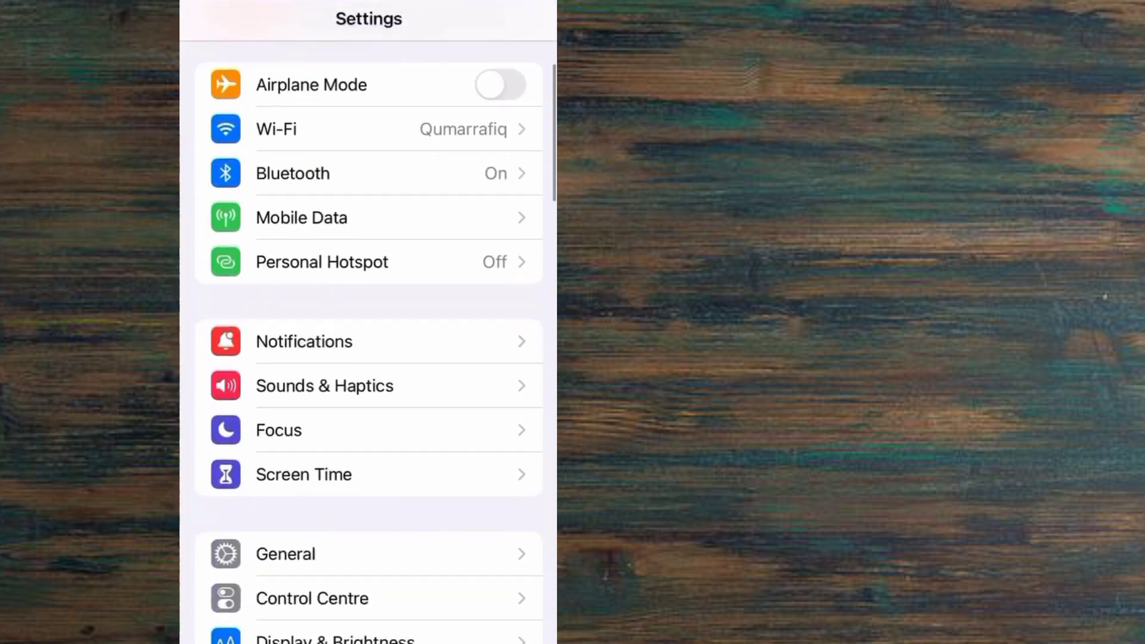
{"action": "scroll", "scroll_direction": "down", "scroll_amount": 3}
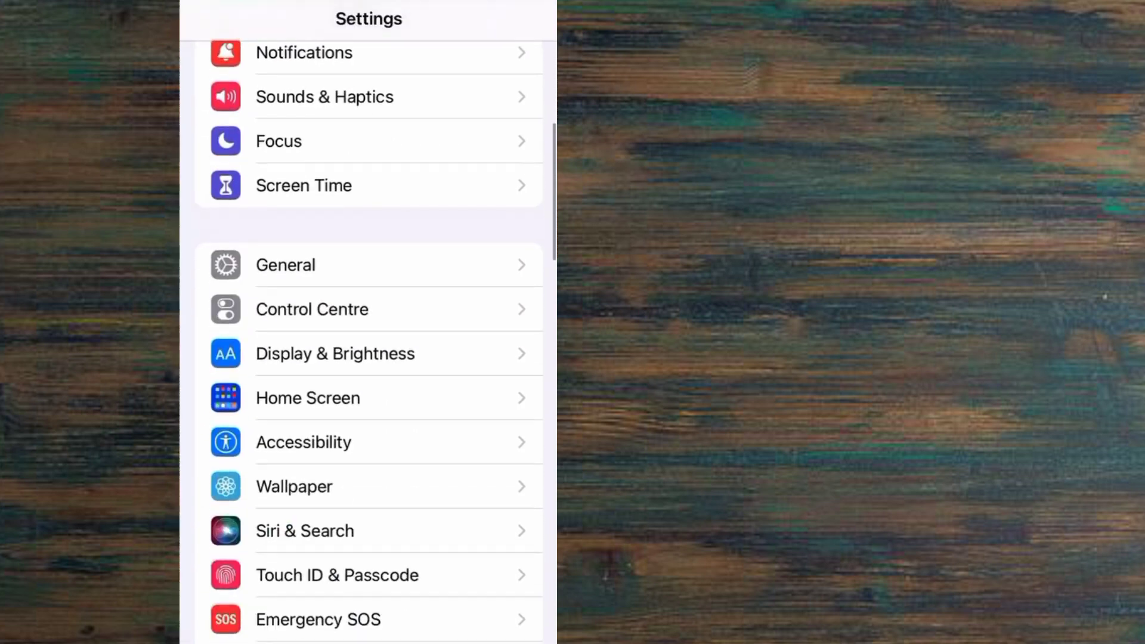
{"action": "left_click", "coordinate": [285, 264]}
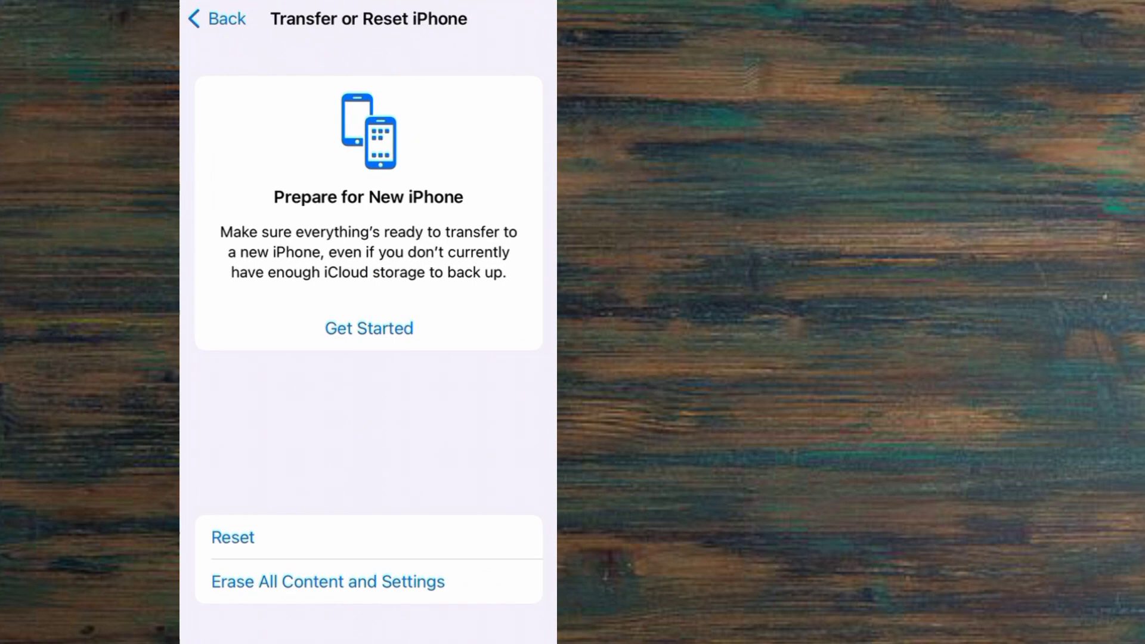
Choose Reset All Settings from the Reset options to bring up the passcode prompt.
{"action": "left_click", "coordinate": [232, 537]}
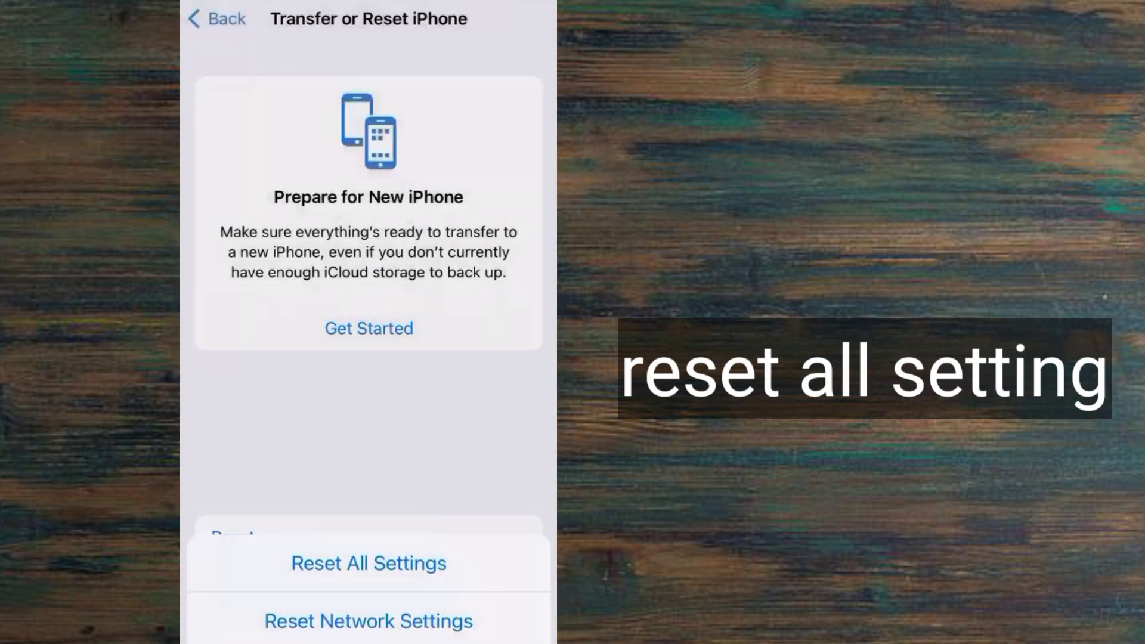
{"action": "left_click", "coordinate": [368, 562]}
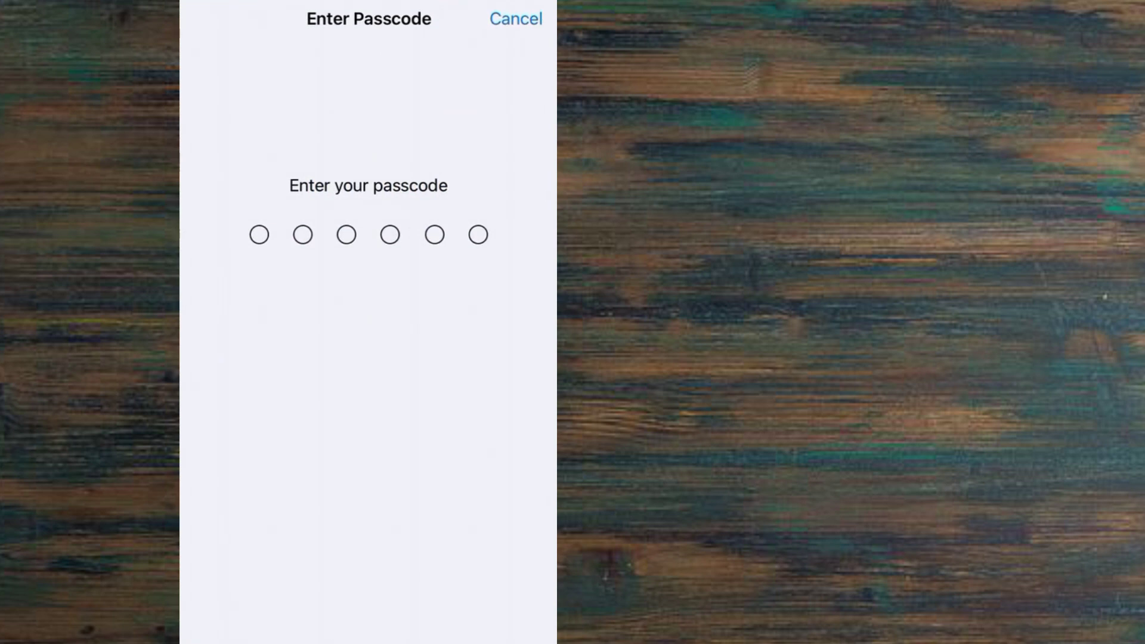